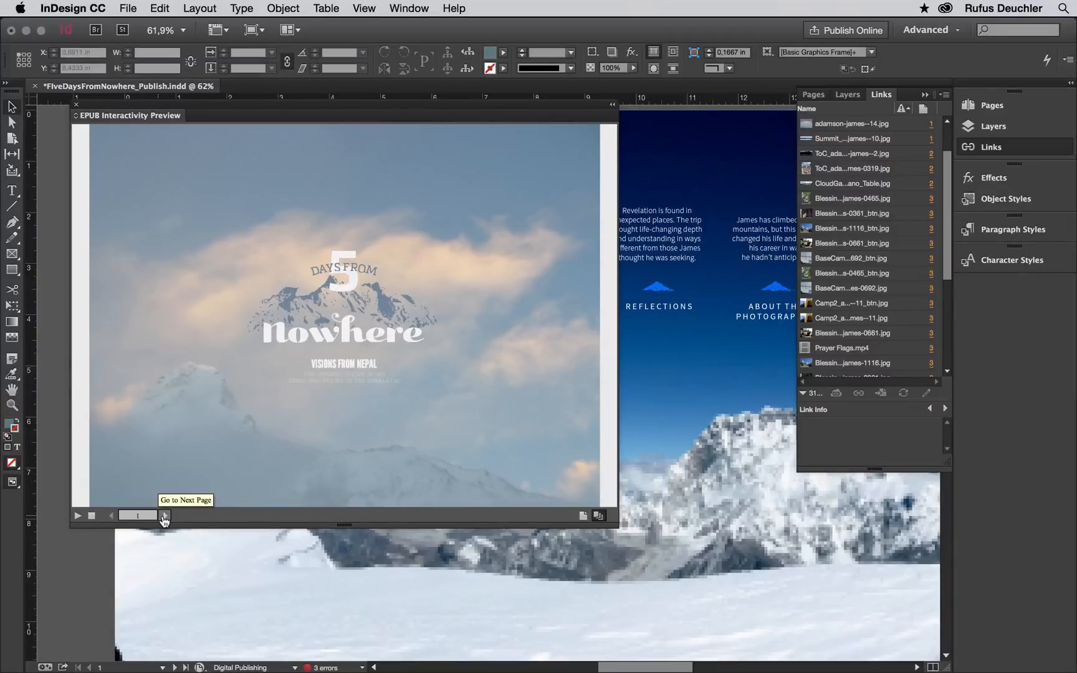
Advance the interactive preview two pages, close it, and open Publish Online options
{"action": "left_click", "coordinate": [165, 517]}
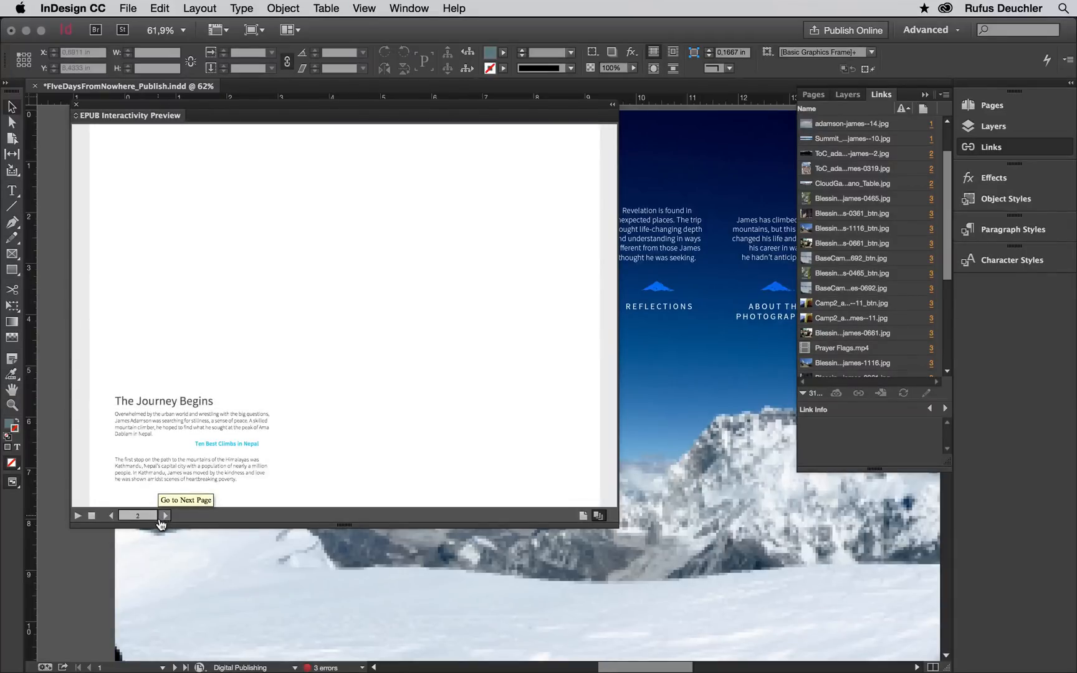
{"action": "left_click", "coordinate": [164, 515]}
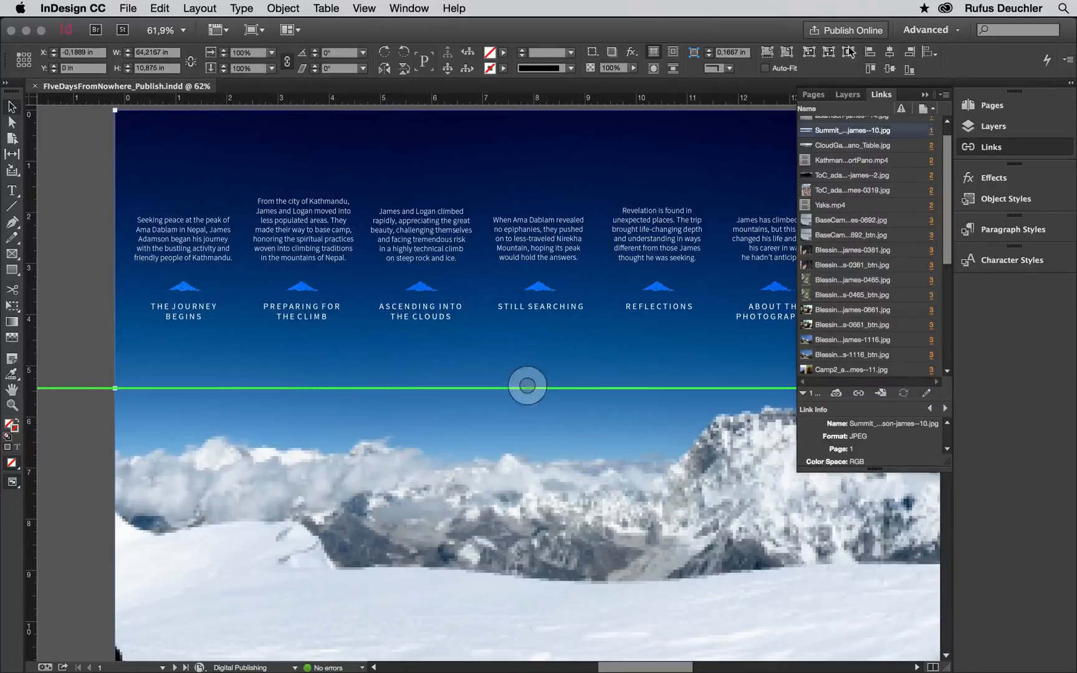
{"action": "left_click", "coordinate": [846, 30]}
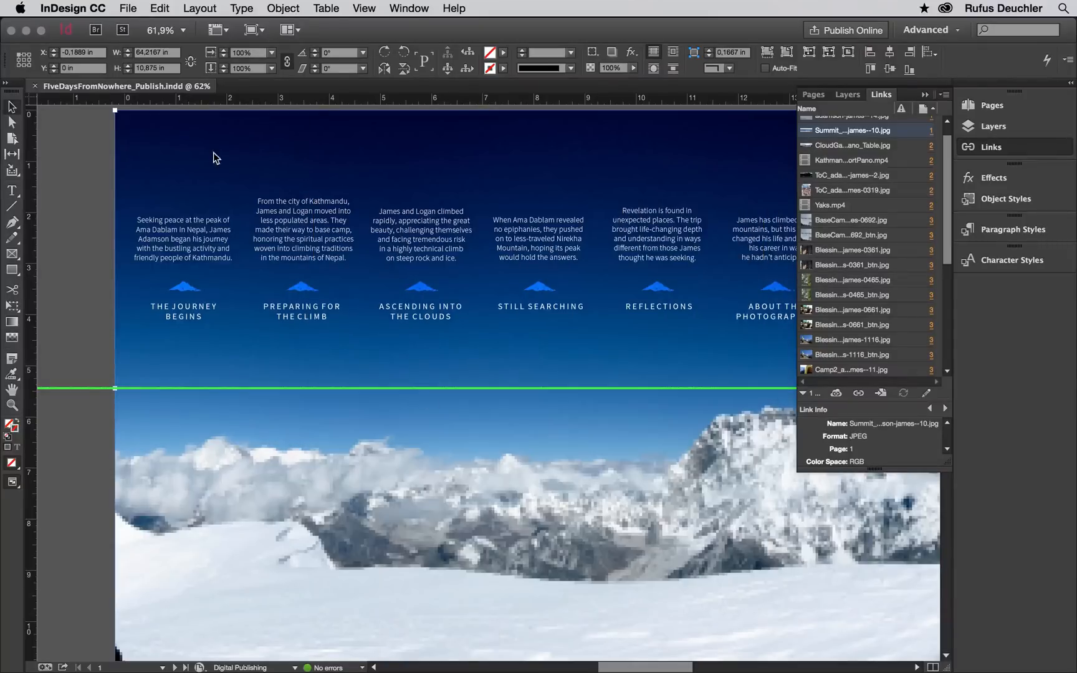
{"action": "left_click", "coordinate": [127, 8]}
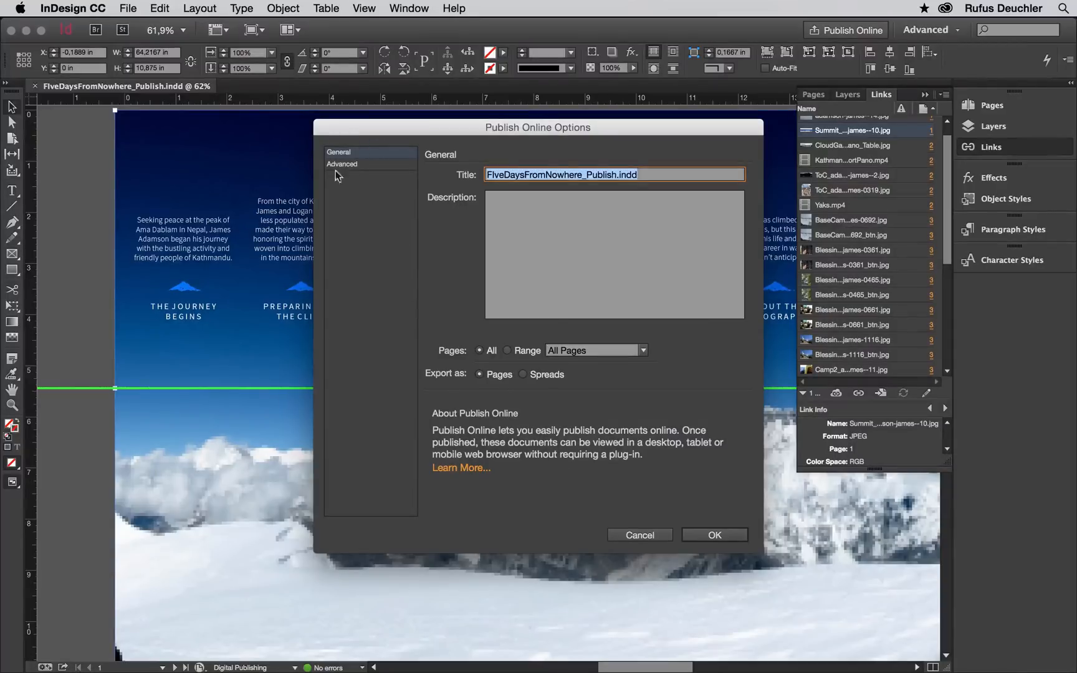
Title it 'Five Days From Nowhere', describe it 'A photo journey in the Himalaya.', export all pages as pages
{"action": "type", "text": "Five Days From"}
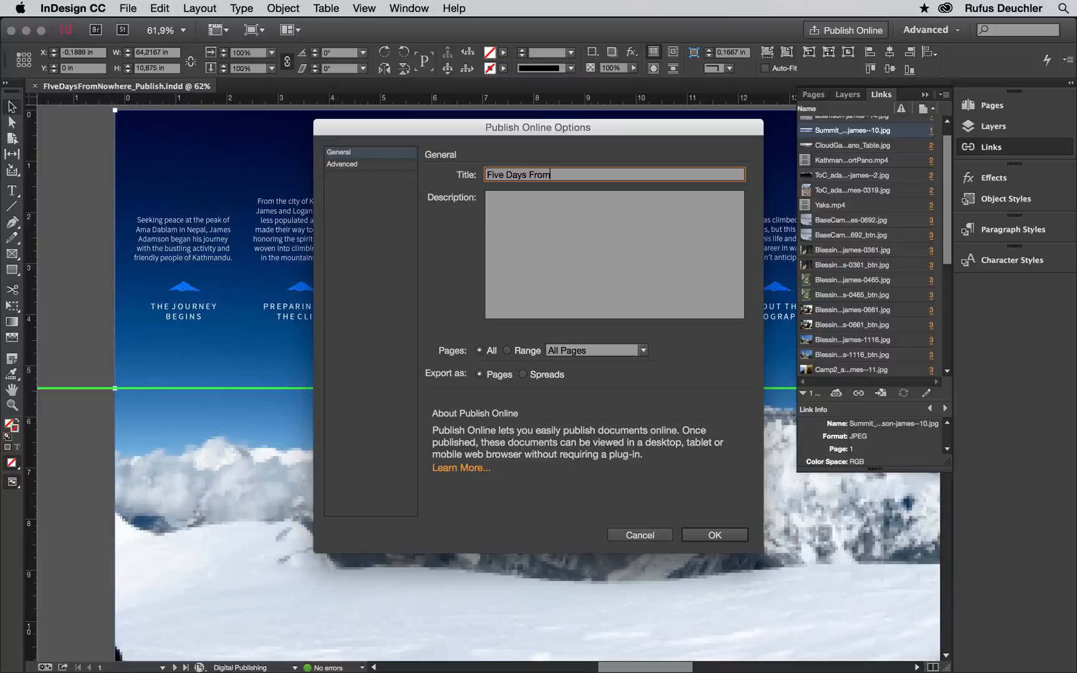
{"action": "type", "text": "Nowhere"}
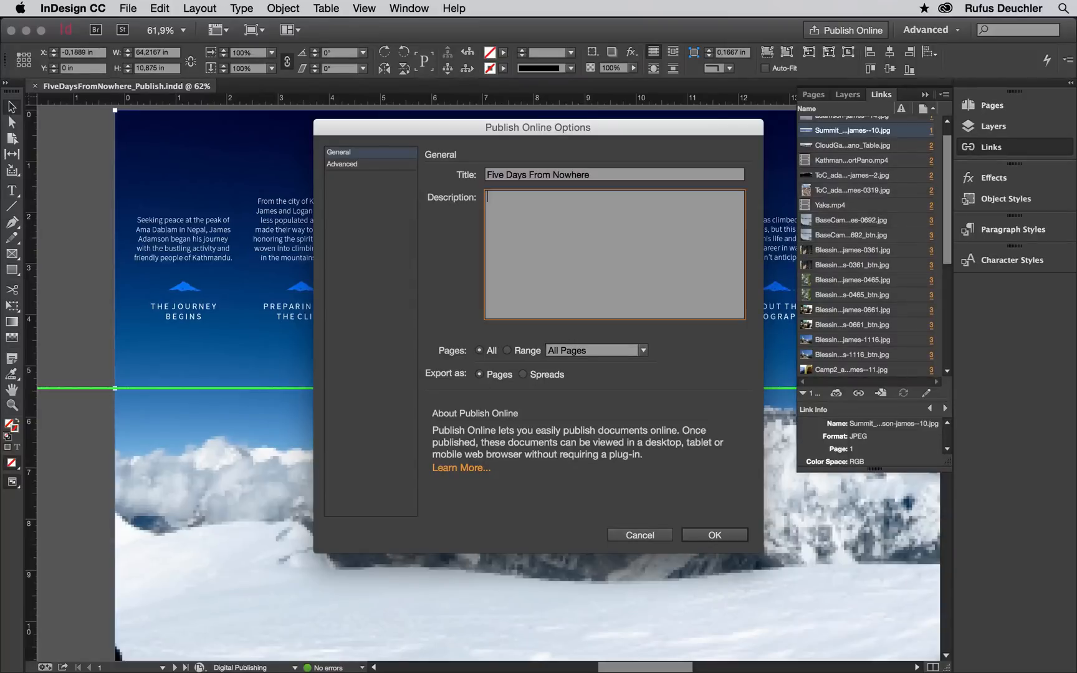
{"action": "type", "text": "A photo journey in"}
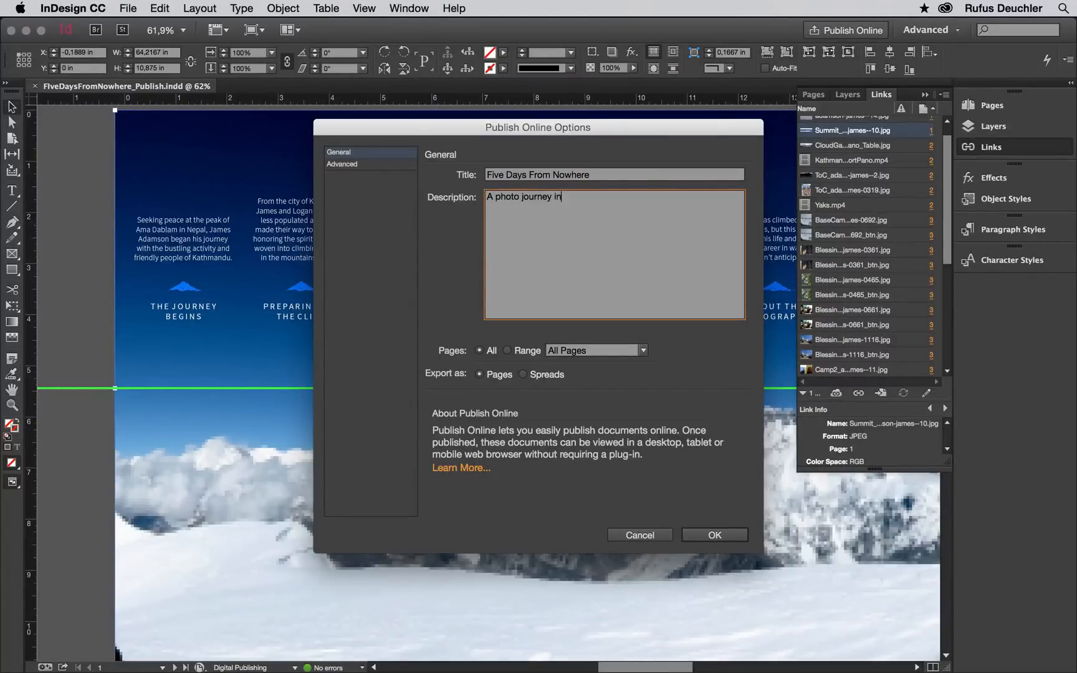
{"action": "type", "text": "the Himalaya"}
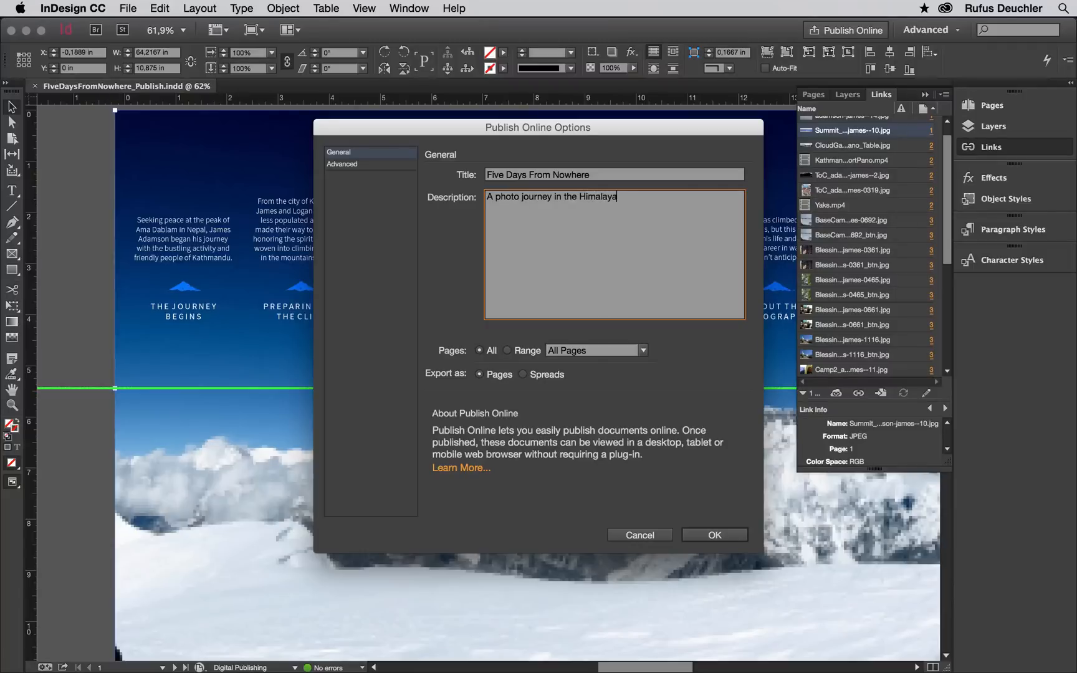
{"action": "type", "text": "."}
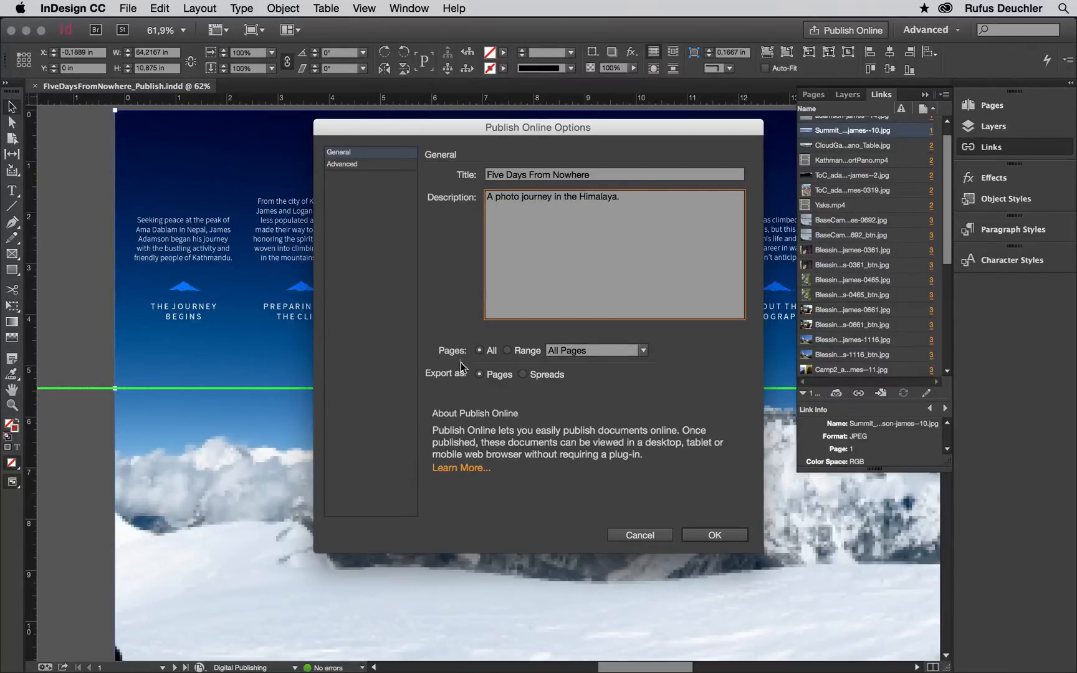
{"action": "left_click", "coordinate": [480, 351]}
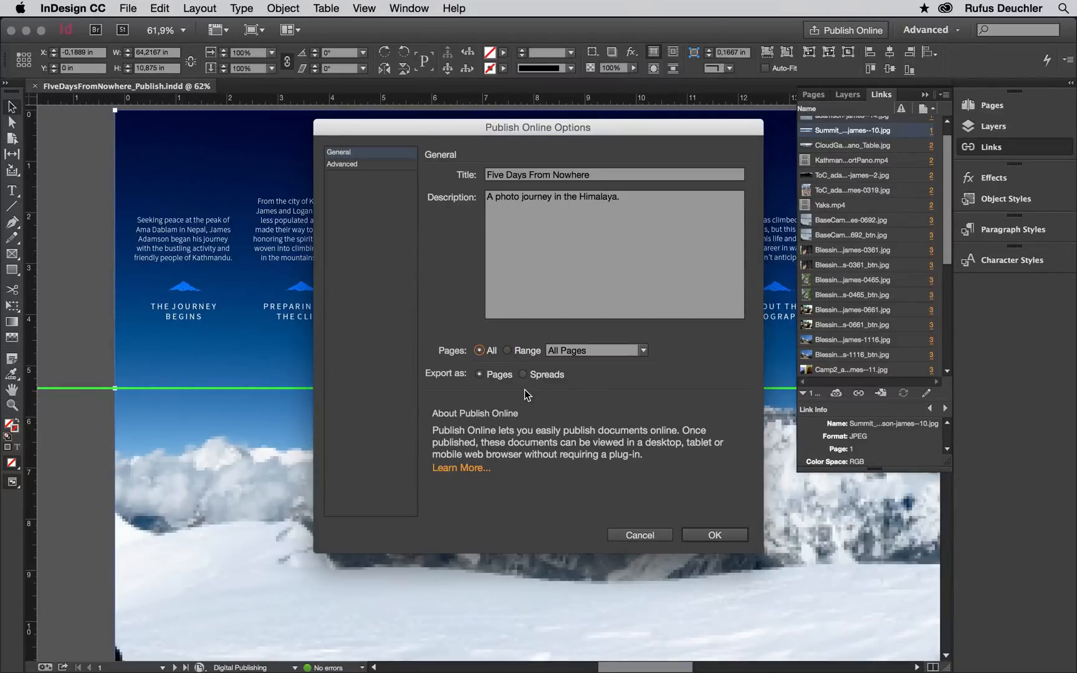
{"action": "left_click", "coordinate": [342, 164]}
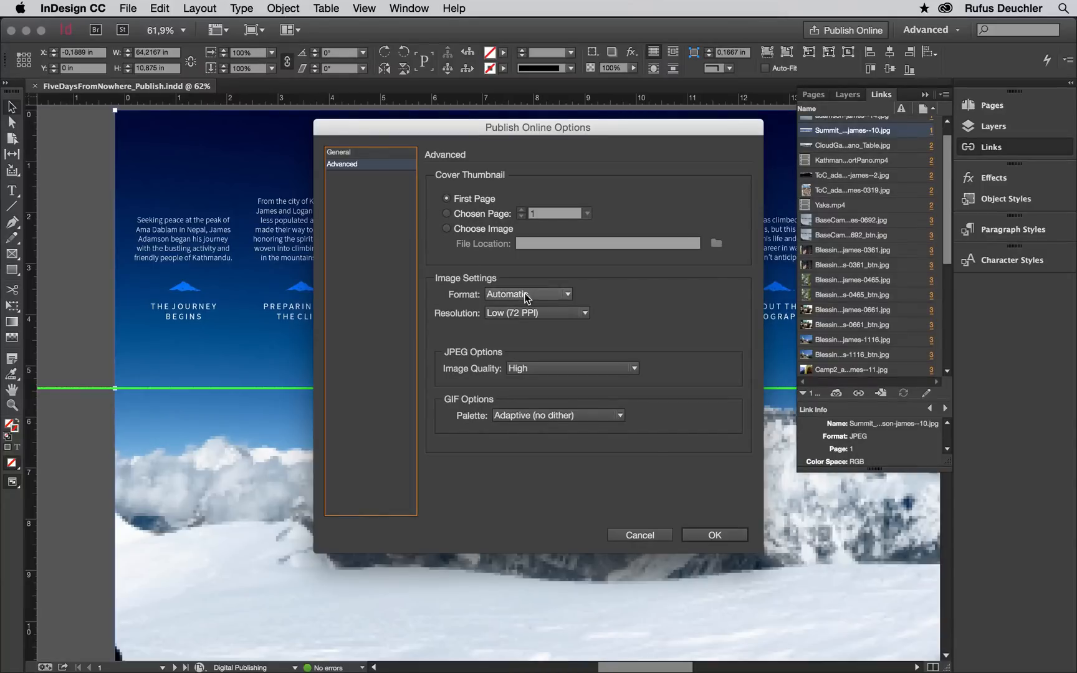
Check the advanced image format and JPEG quality settings, then confirm to upload
{"action": "left_click", "coordinate": [527, 294]}
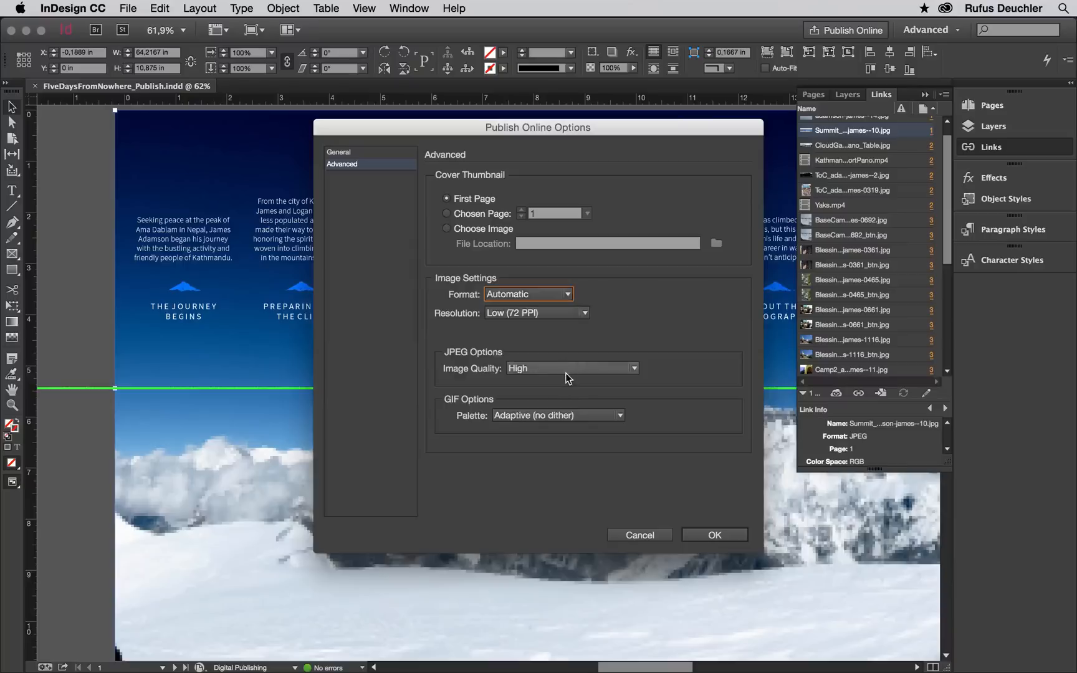
{"action": "left_click", "coordinate": [571, 368]}
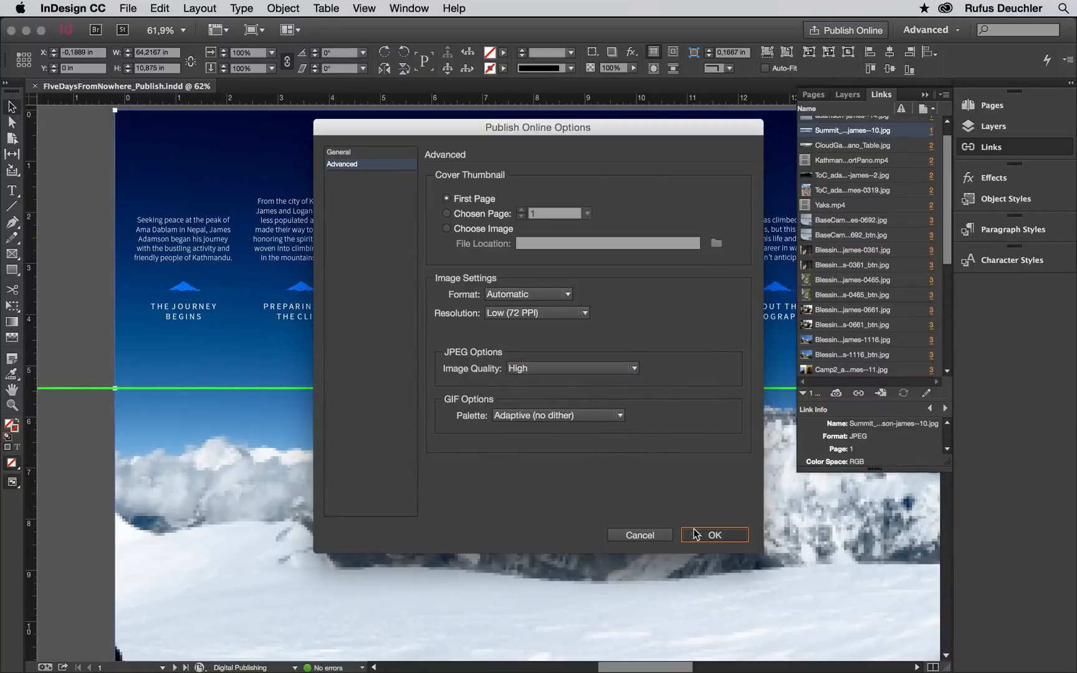
{"action": "left_click", "coordinate": [713, 535]}
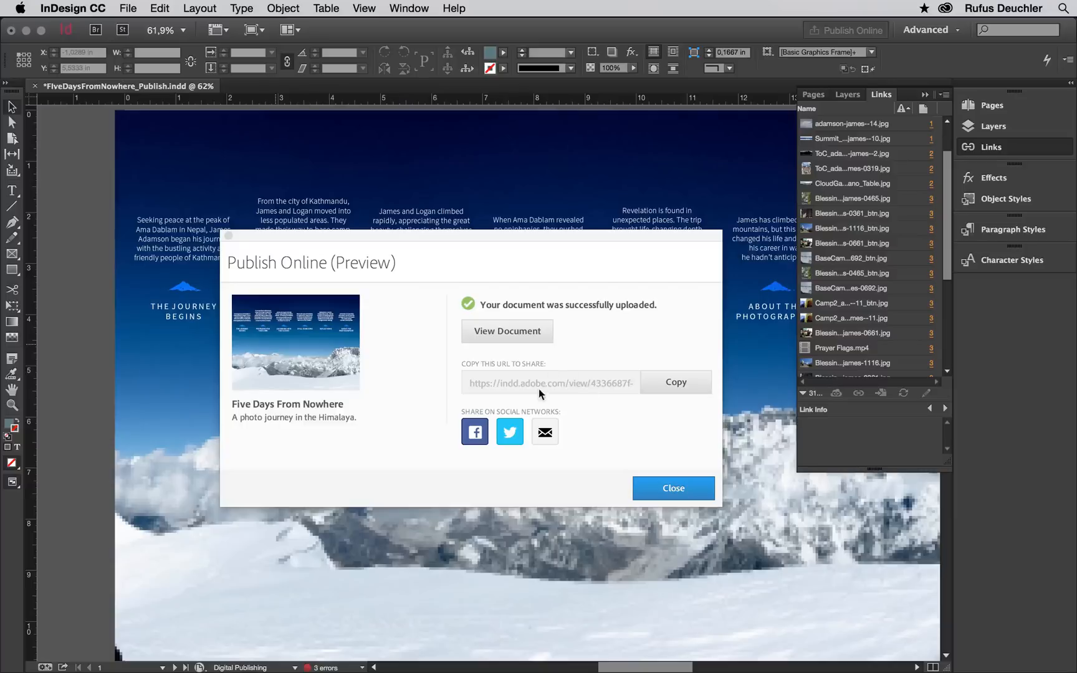
{"action": "mouse_move", "coordinate": [597, 395]}
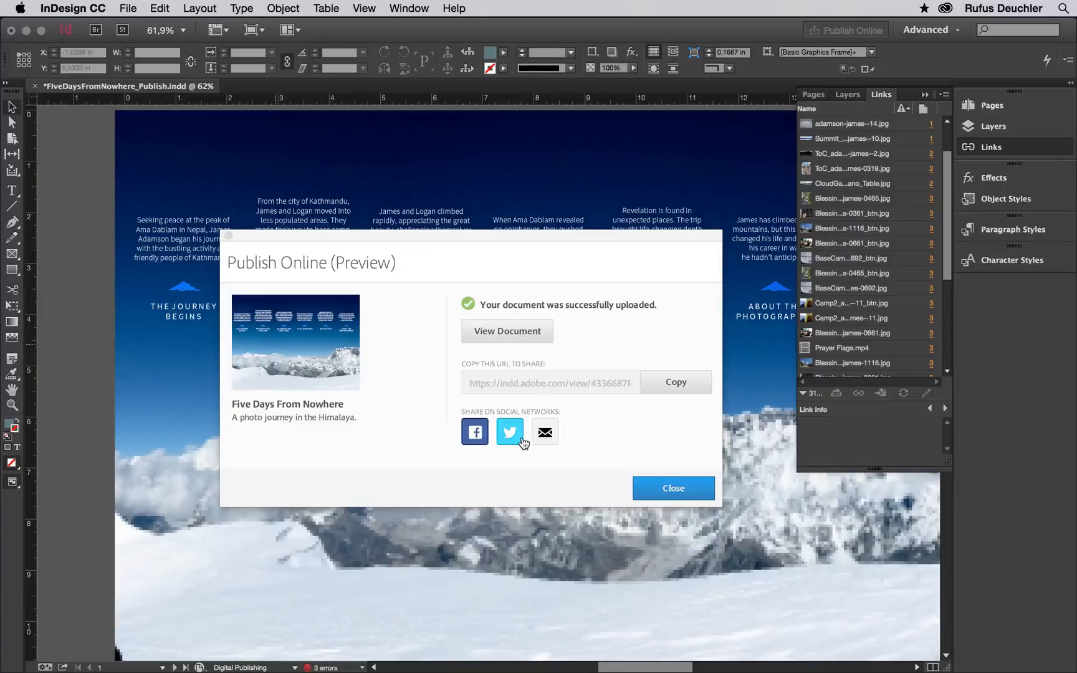
{"action": "mouse_move", "coordinate": [545, 431]}
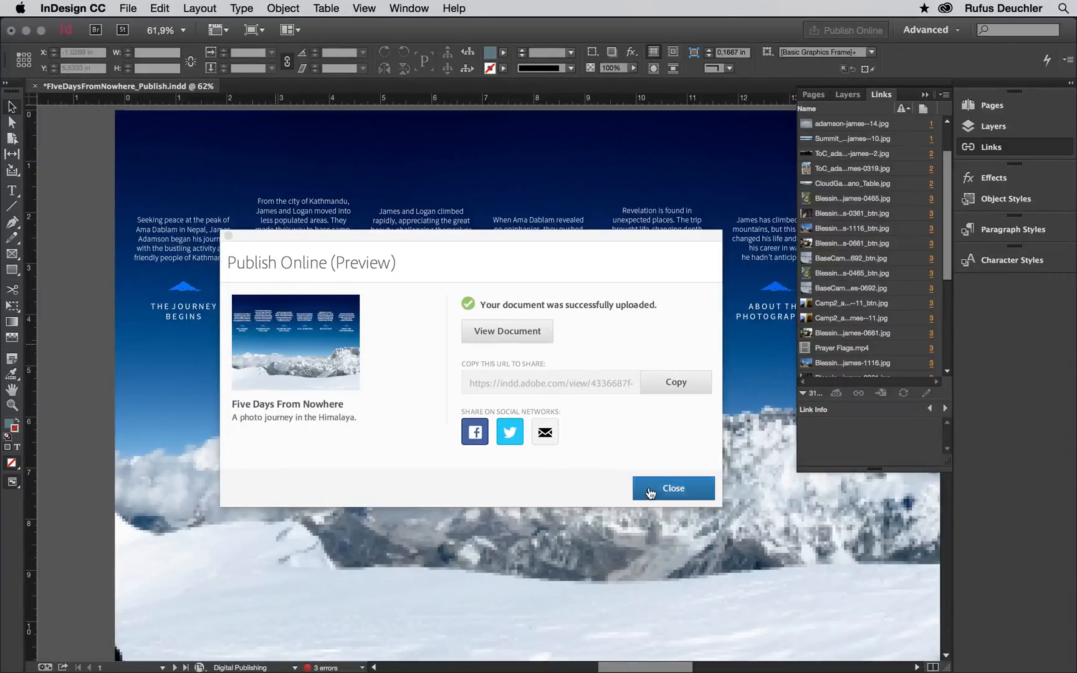
Close the Publish Online success dialog once the upload completes
{"action": "left_click", "coordinate": [507, 331]}
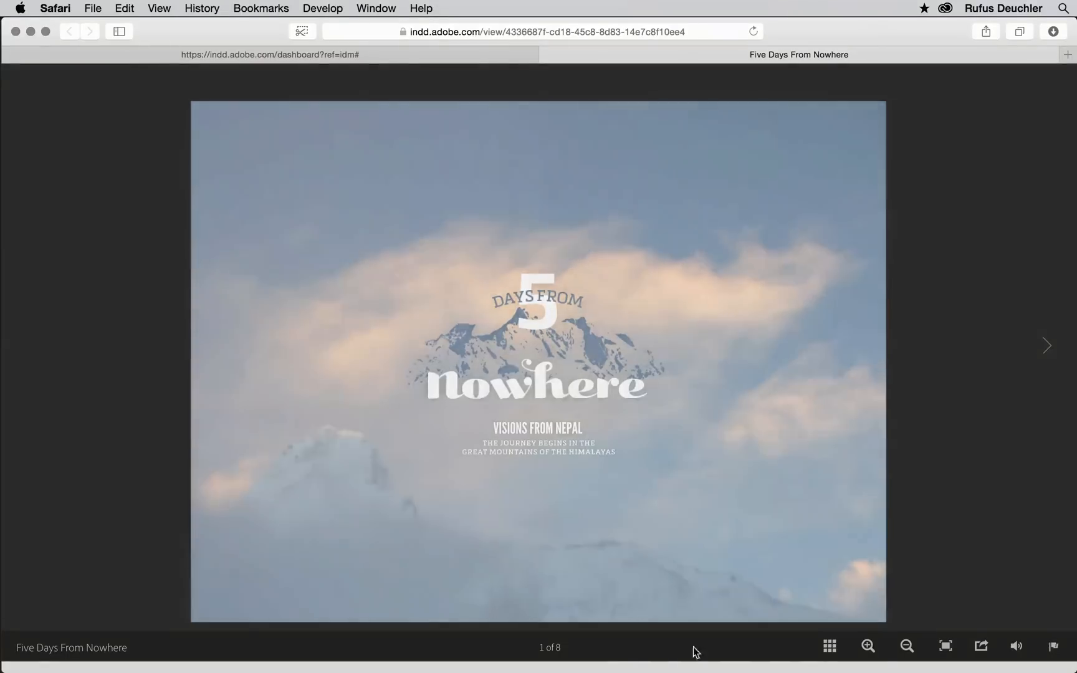
Advance to page 2, show page thumbnails, and view then close the share link
{"action": "left_click", "coordinate": [1045, 346]}
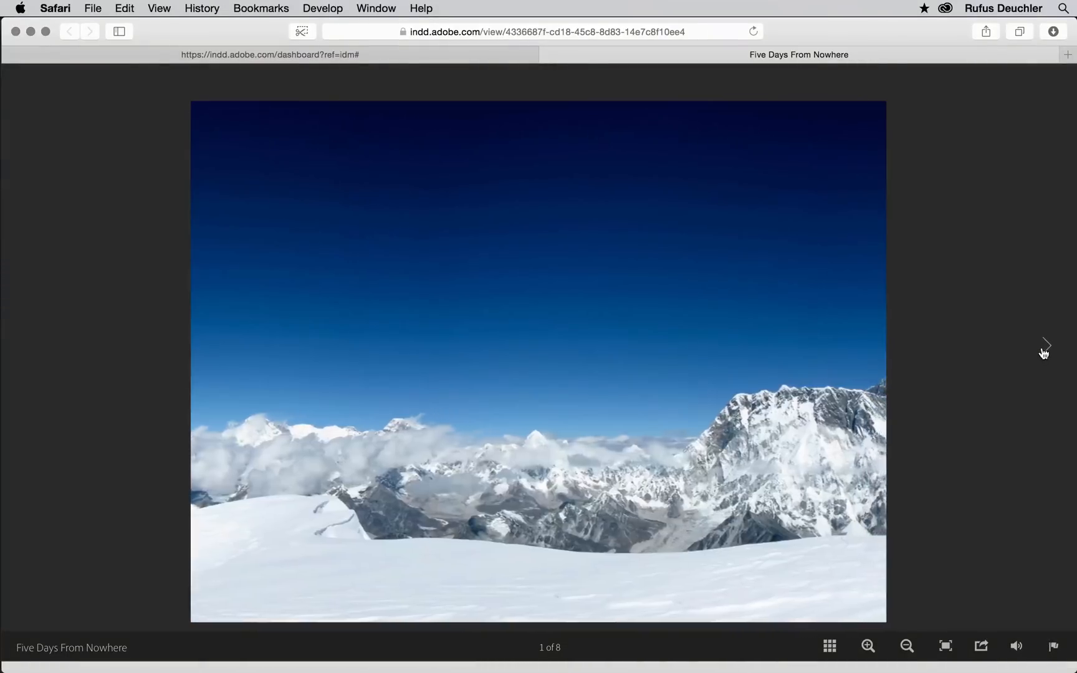
{"action": "left_click", "coordinate": [1046, 346]}
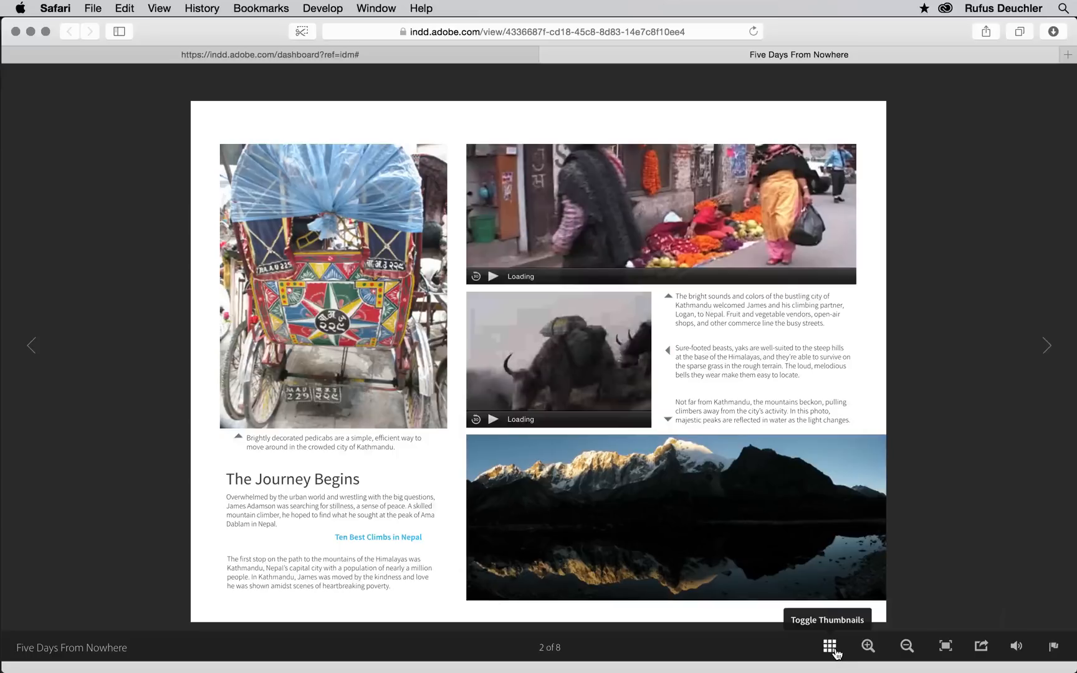
{"action": "left_click", "coordinate": [829, 646]}
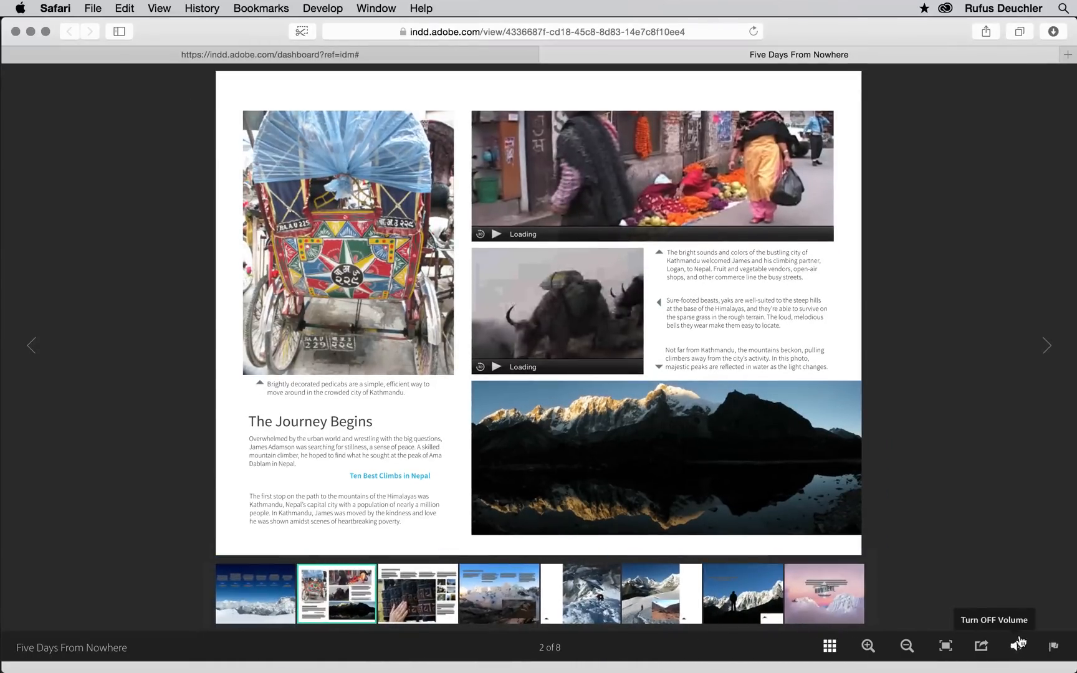
{"action": "mouse_move", "coordinate": [1016, 647]}
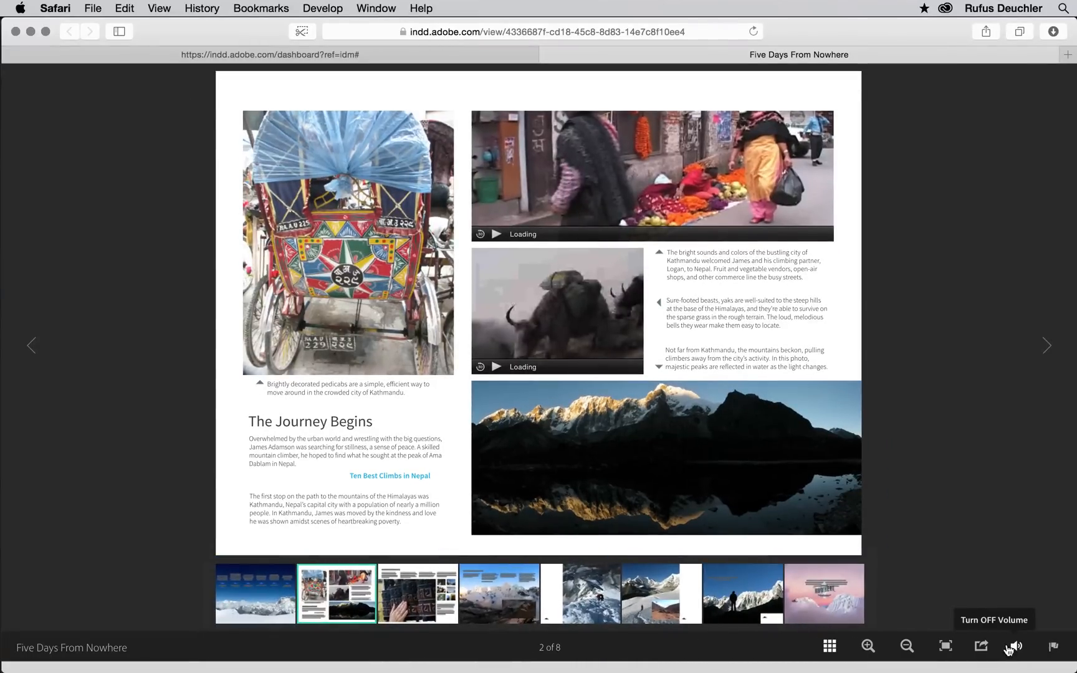
{"action": "left_click", "coordinate": [982, 646]}
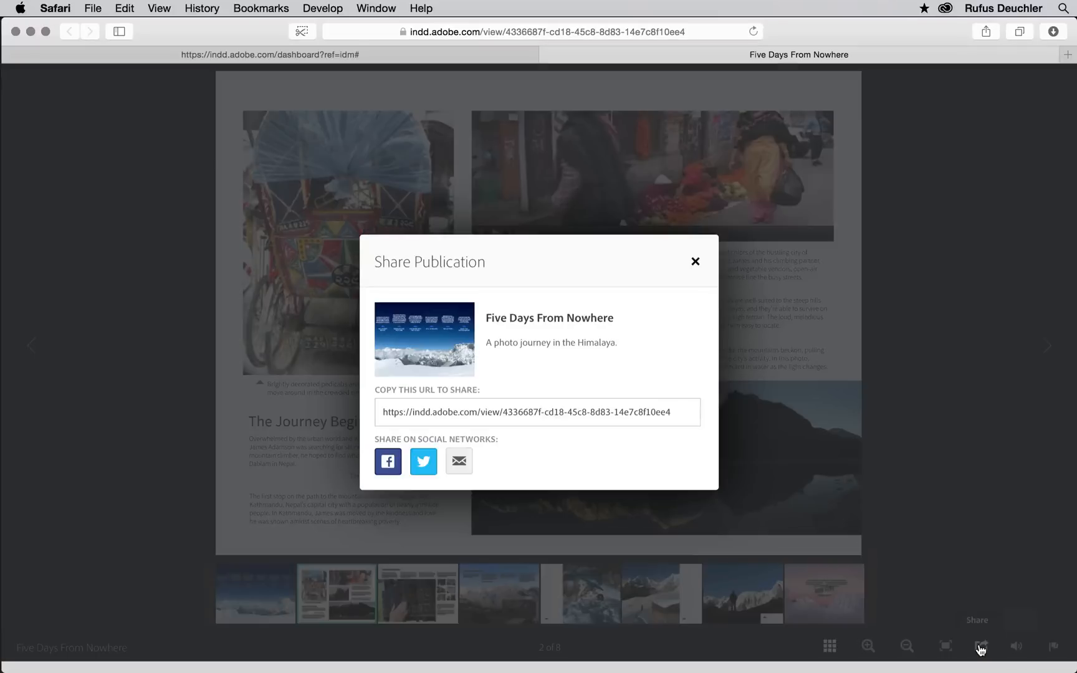
{"action": "mouse_move", "coordinate": [698, 212]}
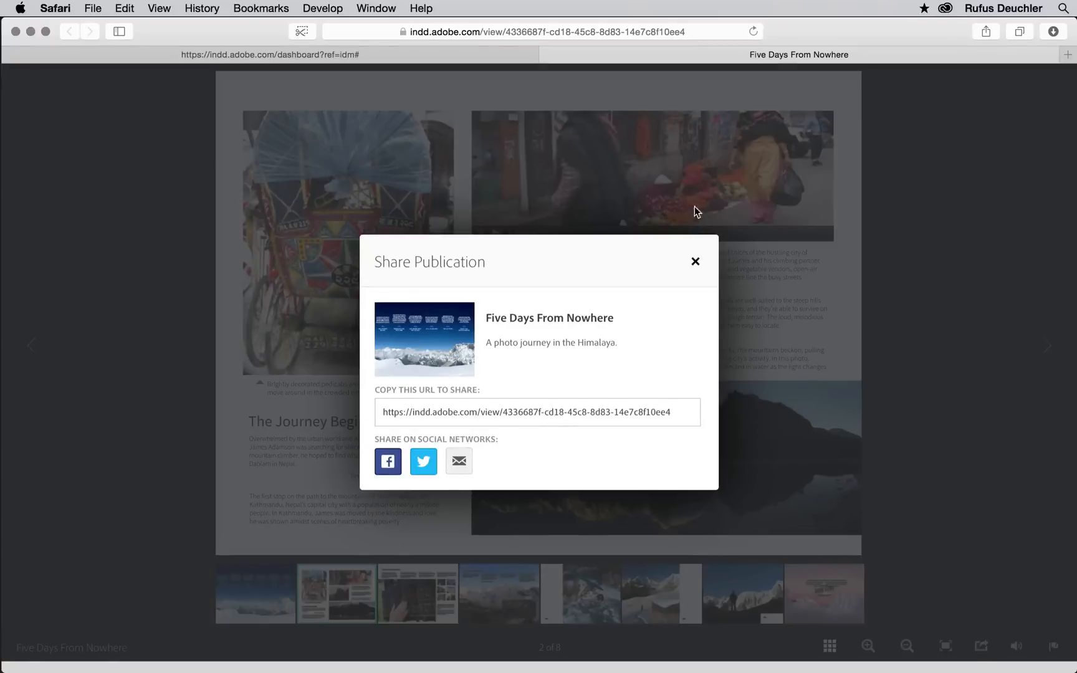
{"action": "left_click", "coordinate": [694, 262]}
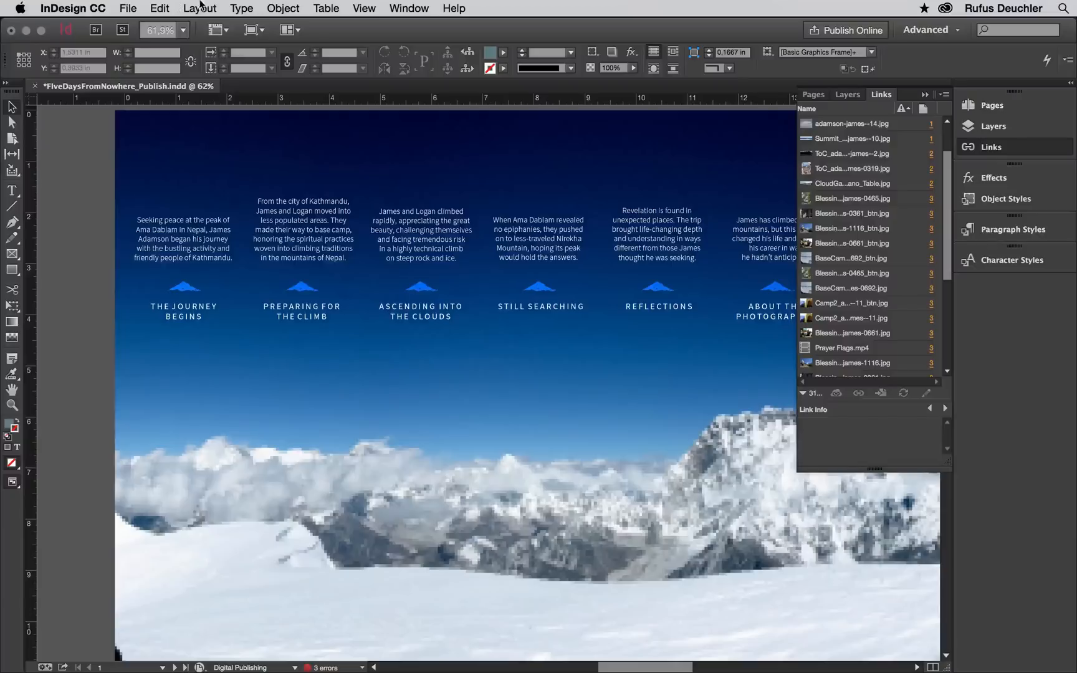
Open File > Web Dashboard to list published documents
{"action": "left_click", "coordinate": [127, 8]}
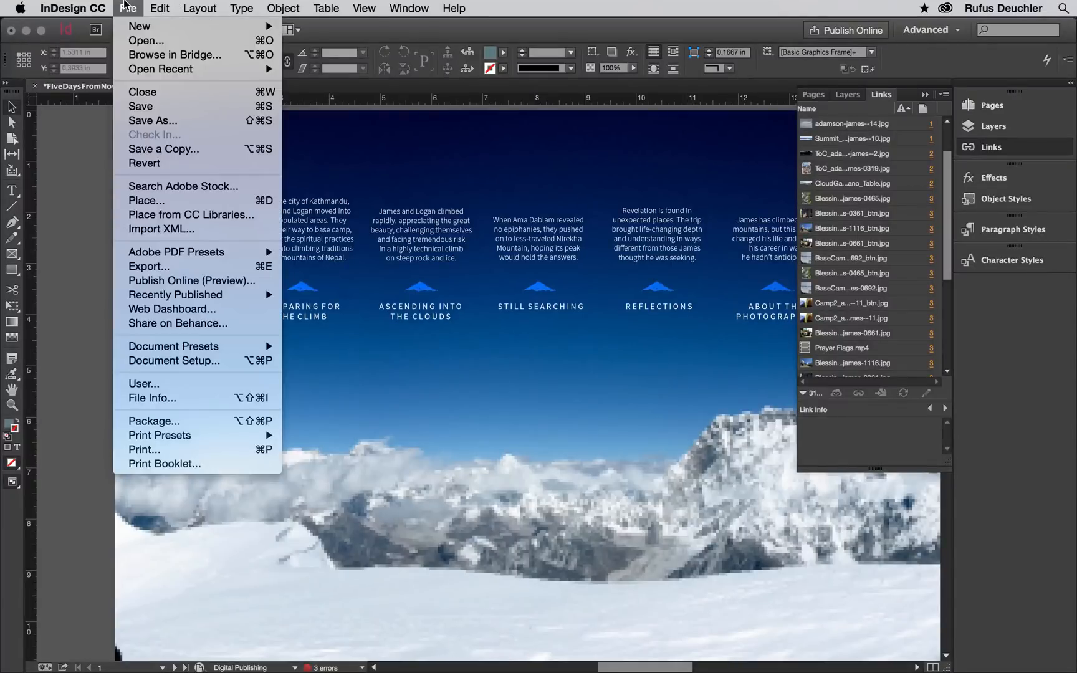
{"action": "mouse_move", "coordinate": [175, 295]}
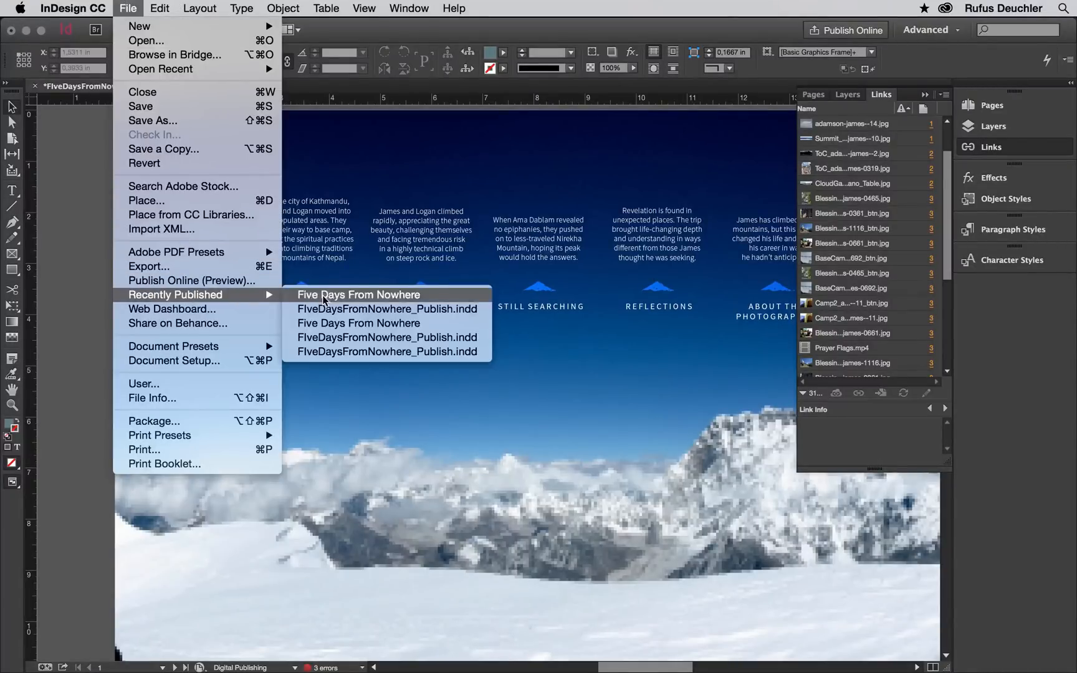
{"action": "mouse_move", "coordinate": [218, 308]}
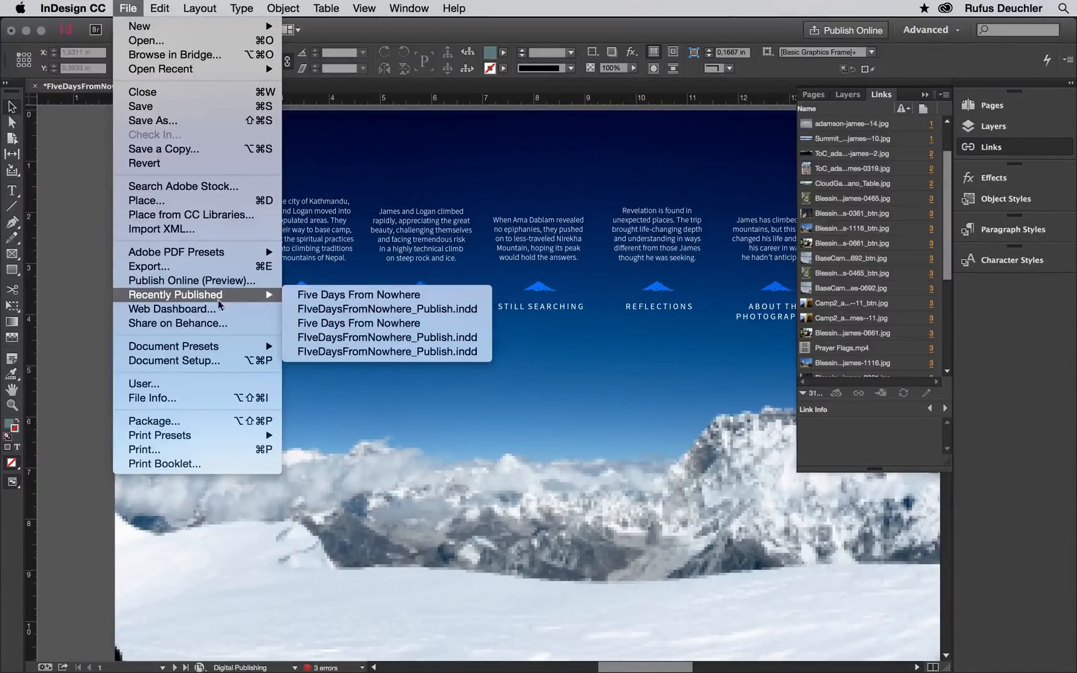
{"action": "mouse_move", "coordinate": [173, 310]}
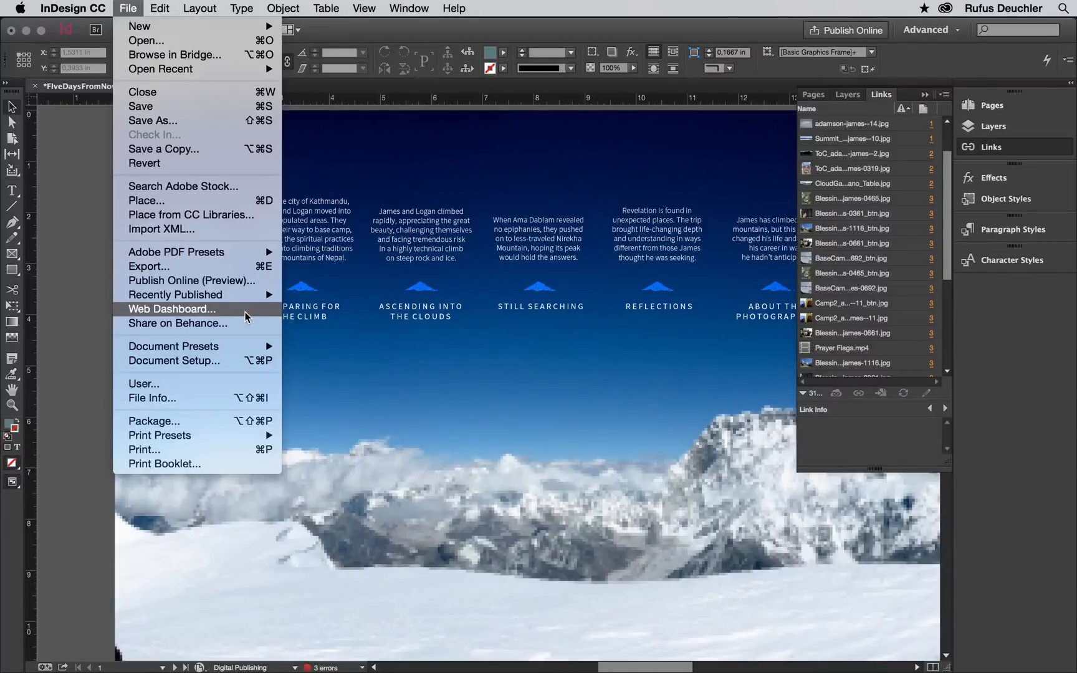
{"action": "left_click", "coordinate": [169, 308]}
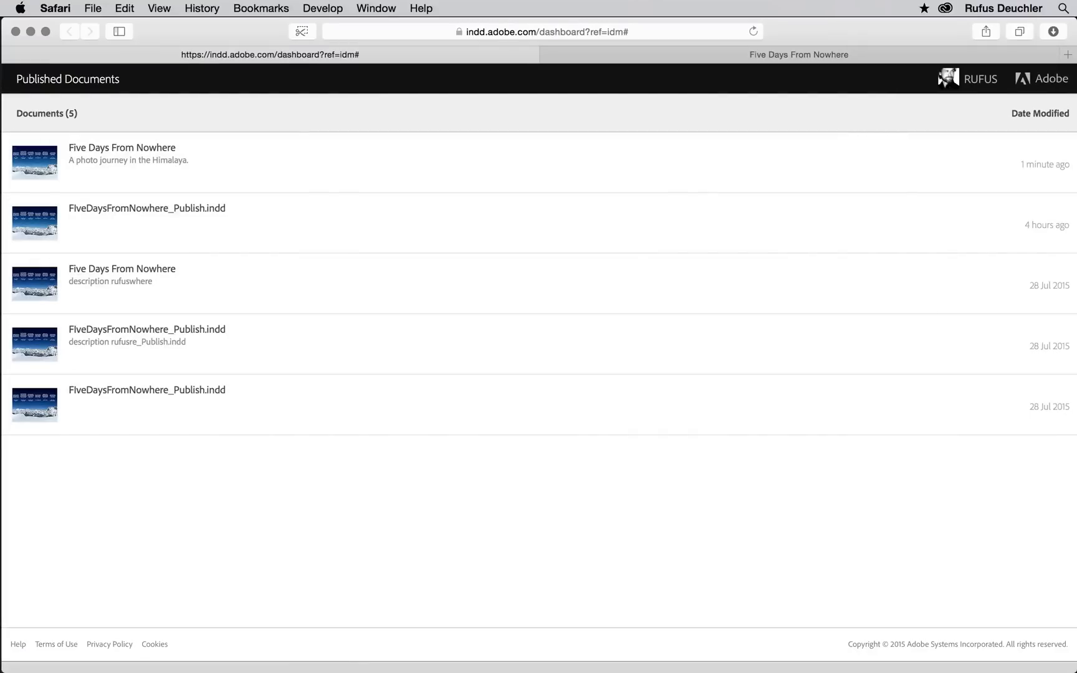
Open the top 'Five Days From Nowhere' entry, modified 1 minute ago
{"action": "left_click", "coordinate": [122, 148]}
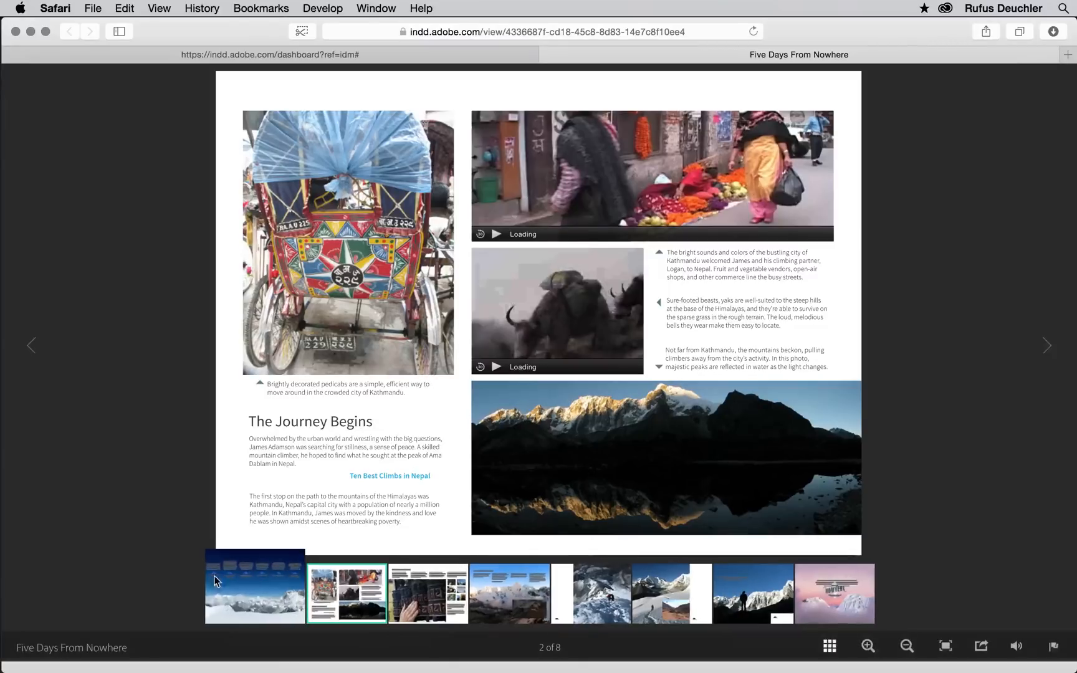
Jump to page 1 of 8 using the first page thumbnail
{"action": "left_click", "coordinate": [255, 593]}
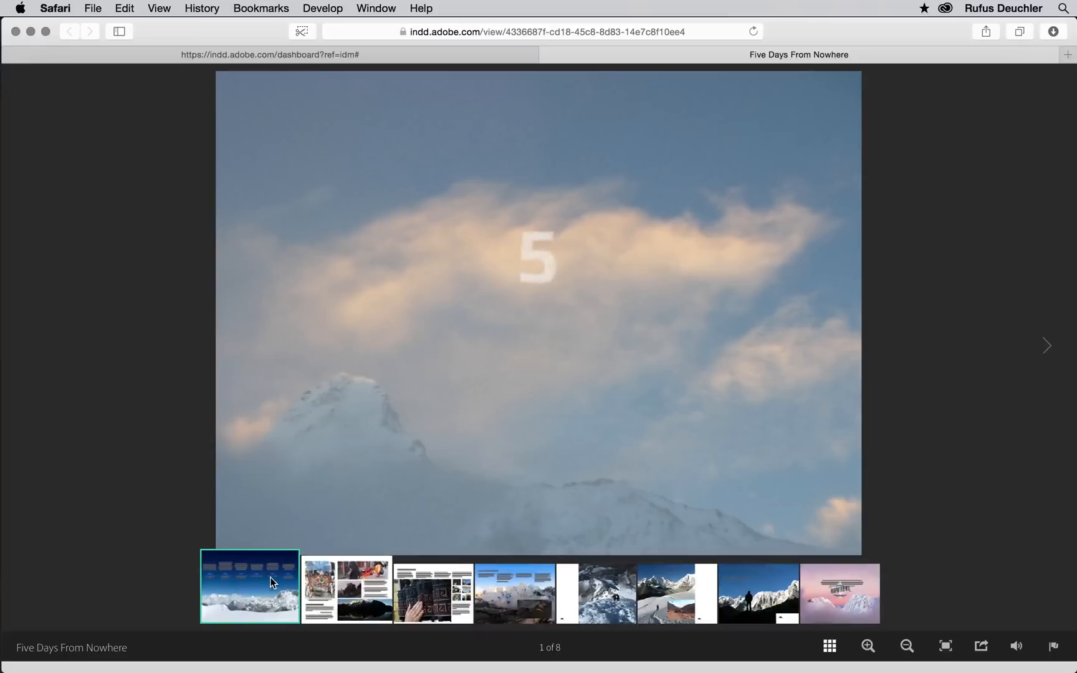